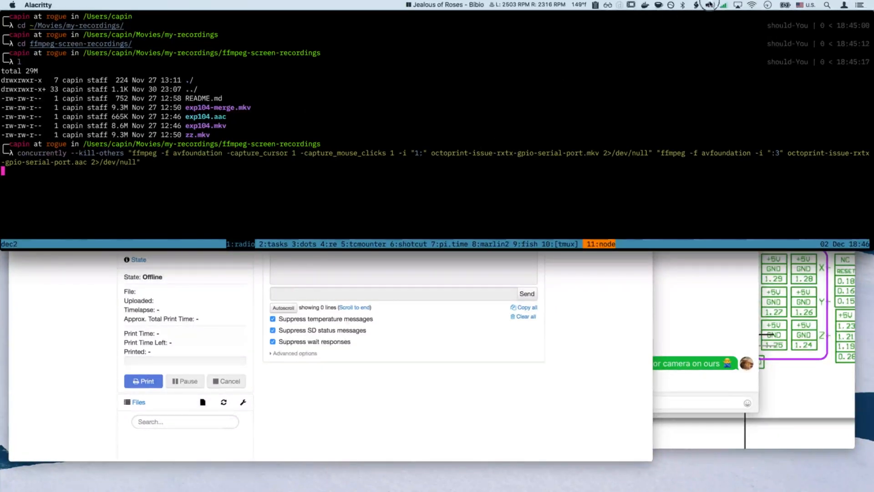
# Launch the ffmpeg screen and audio recording from Alacritty.
pyautogui.click(709, 5)
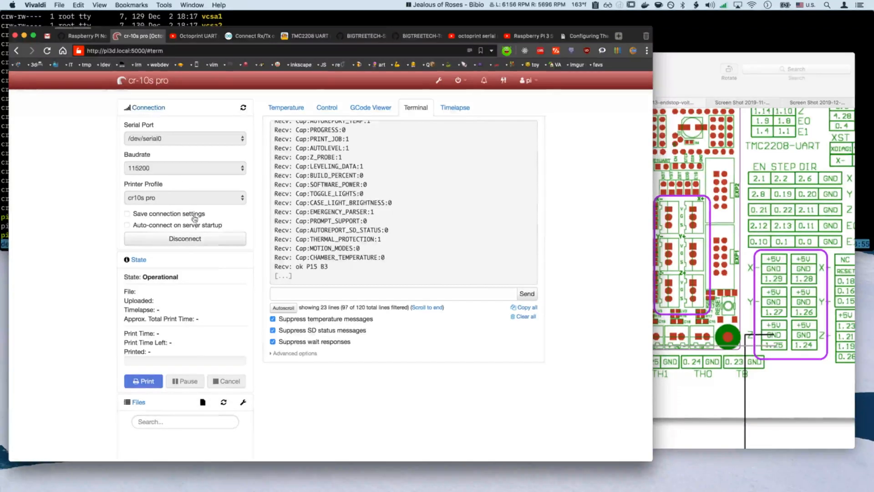
# Disconnect OctoPrint from the cr-10s pro so the printer shows Offline.
pyautogui.click(185, 238)
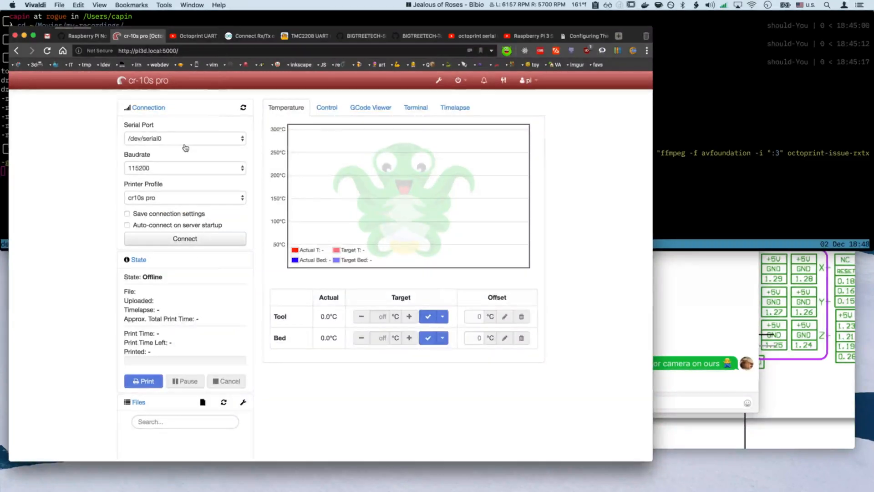
pyautogui.moveTo(170, 144)
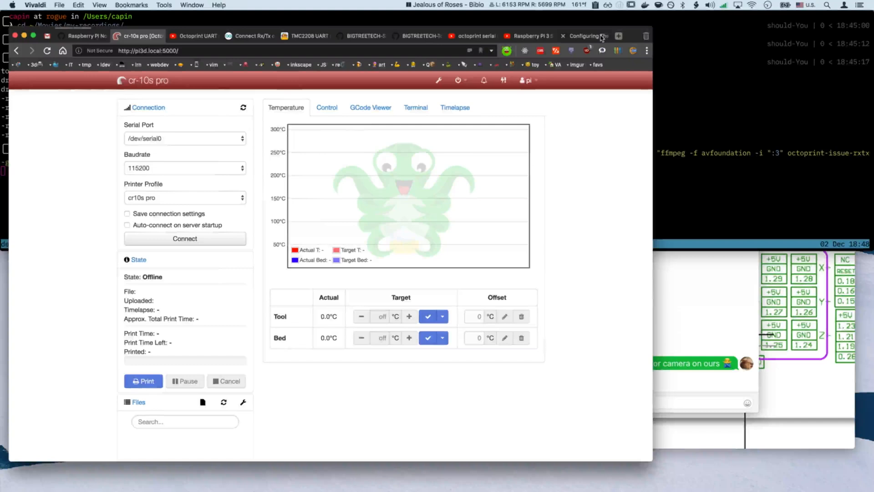
# Open the GPIO serial port guide, highlight the ttyAMA0-to-ttyS0 sentence, and scroll down.
pyautogui.click(586, 36)
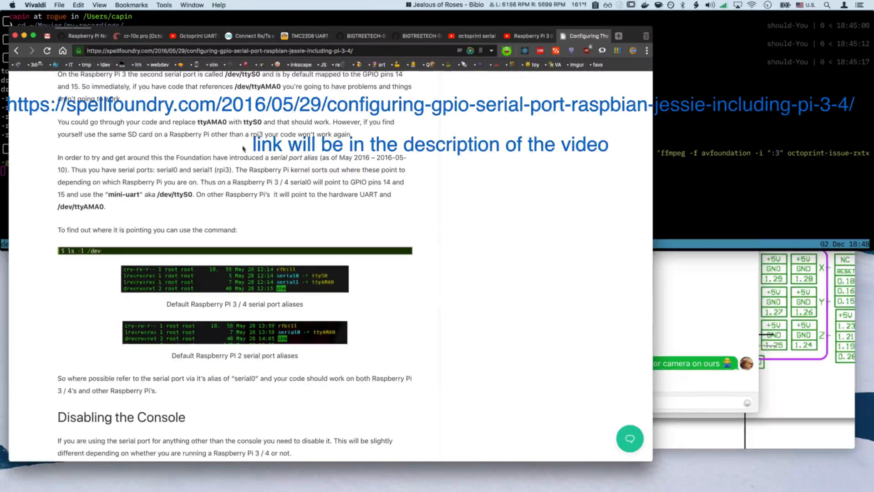
pyautogui.moveTo(243, 122); pyautogui.dragTo(313, 122)
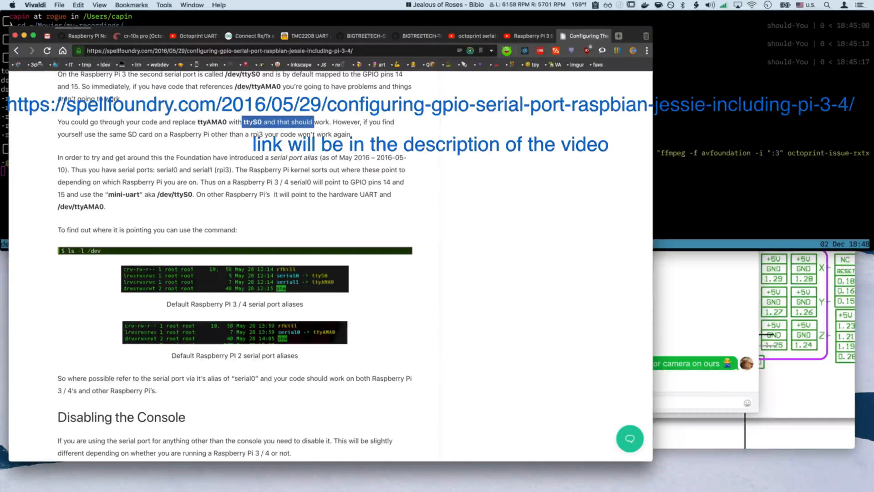
pyautogui.scroll(-3)
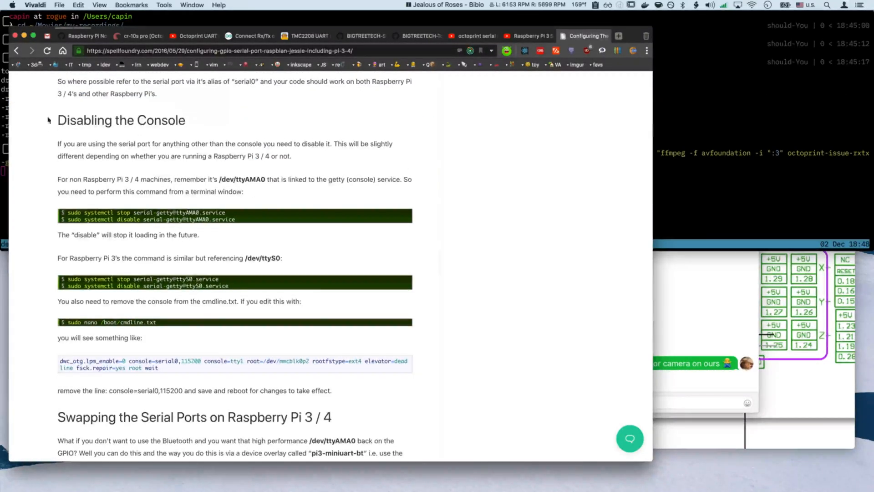
pyautogui.scroll(-3)
pyautogui.write('sudo')
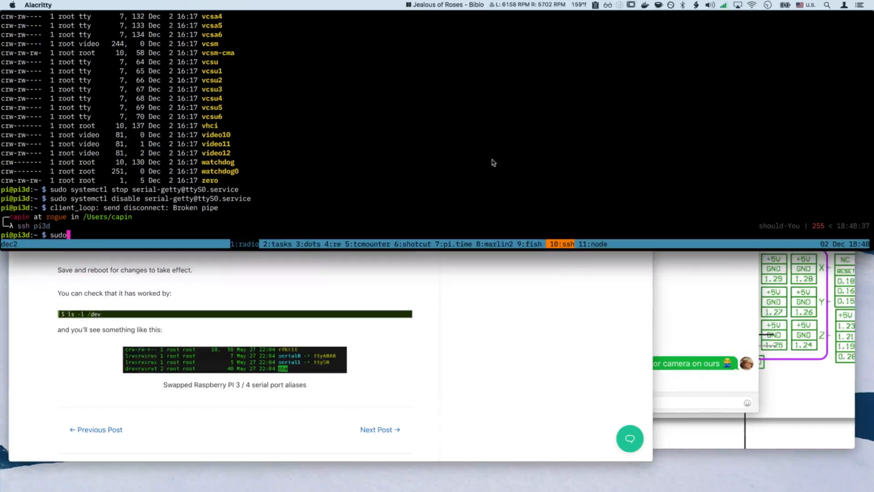
# Open the Pi's /boot/config.txt in vim over SSH.
pyautogui.write('vim /boot')
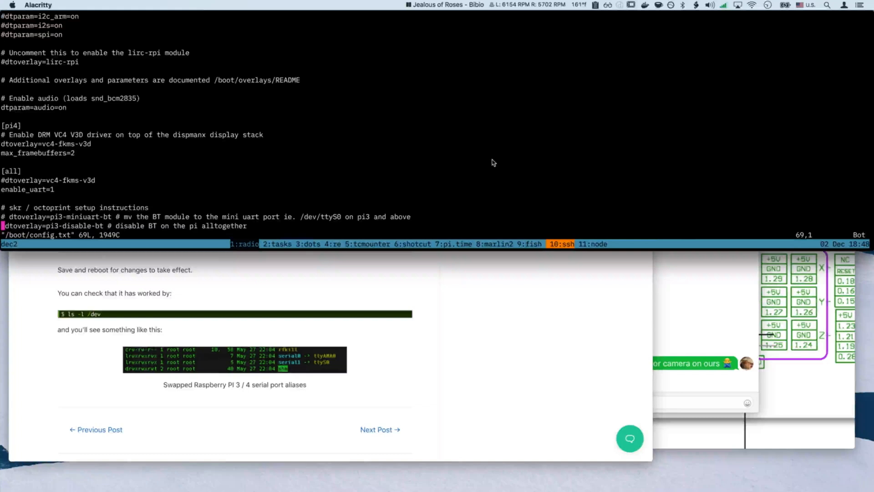
pyautogui.moveTo(175, 252)
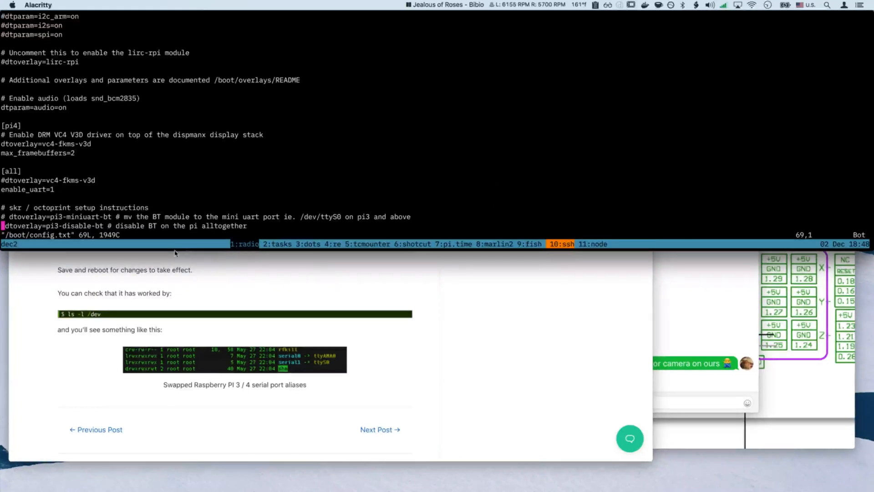
pyautogui.moveTo(126, 219)
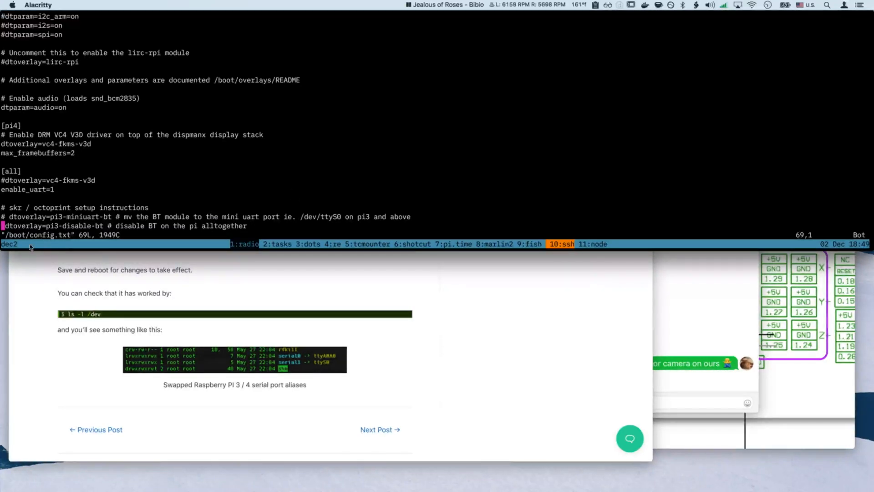
pyautogui.moveTo(101, 206)
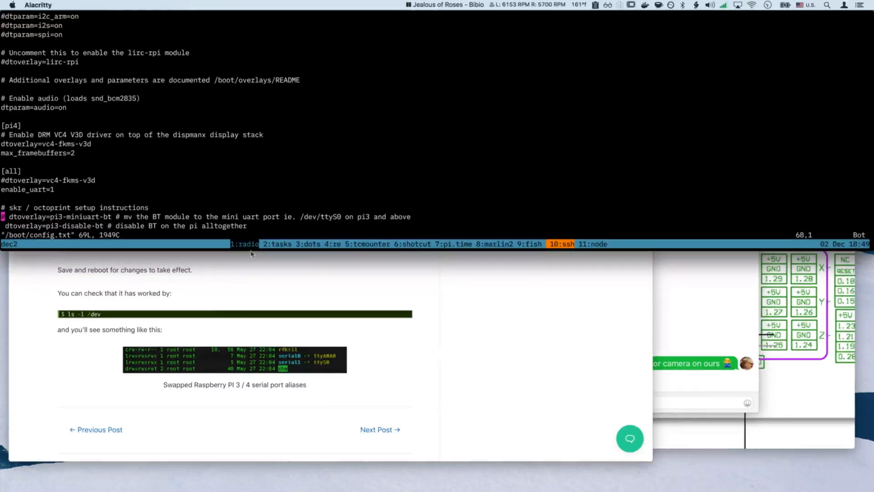
pyautogui.moveTo(344, 220)
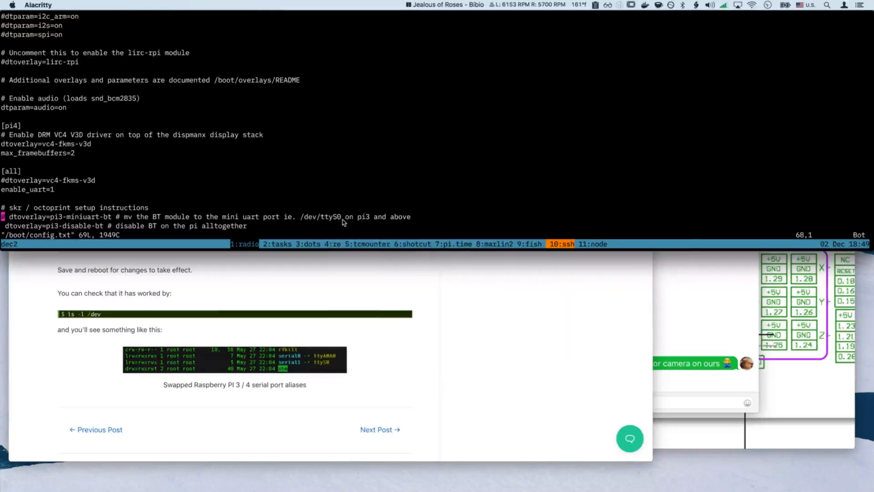
pyautogui.moveTo(334, 261)
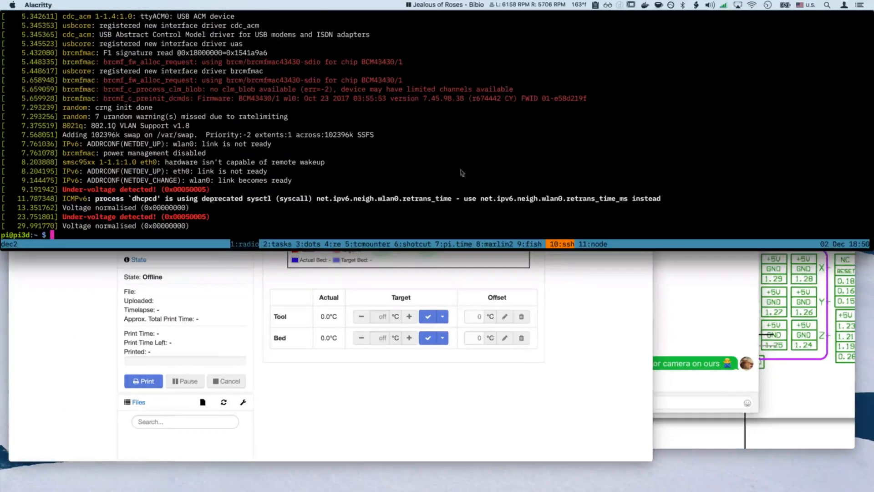
# List the Pi's device files with 'l /dev'.
pyautogui.write('l /dev')
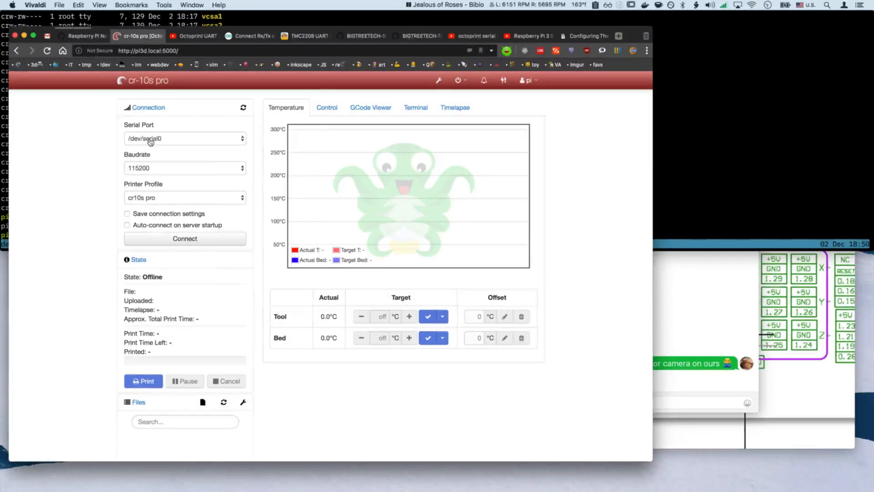
pyautogui.moveTo(152, 171)
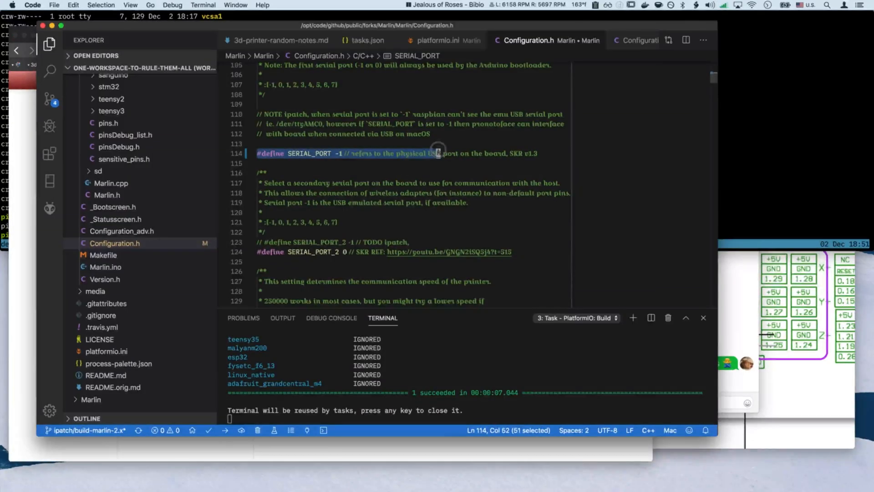
pyautogui.scroll(-3)
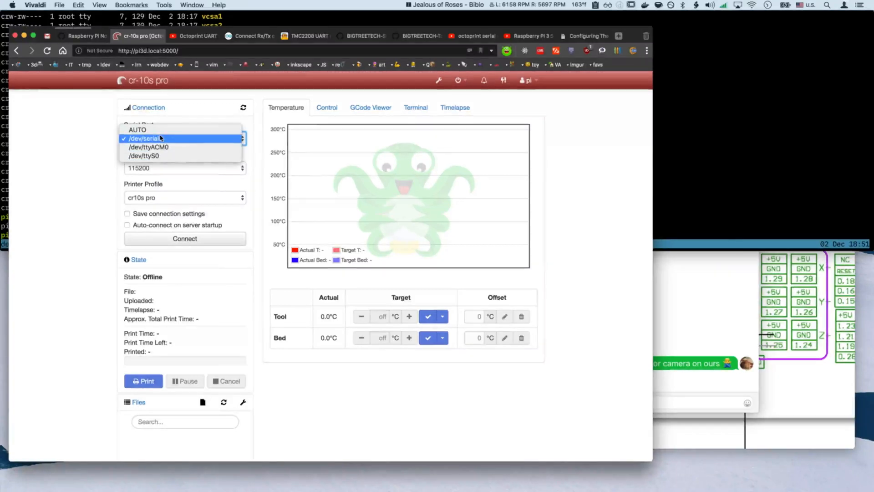
pyautogui.moveTo(159, 154)
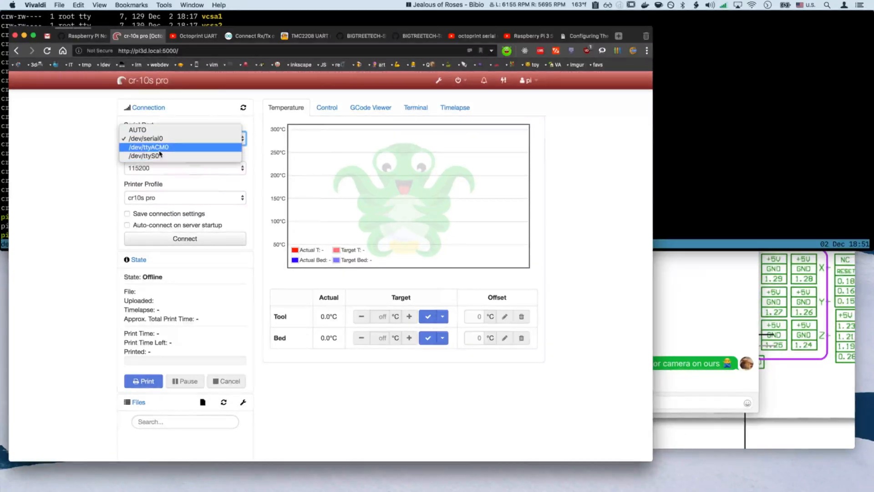
# Keep /dev/serial0 as the serial port and review baud rates, leaving 115200.
pyautogui.click(182, 138)
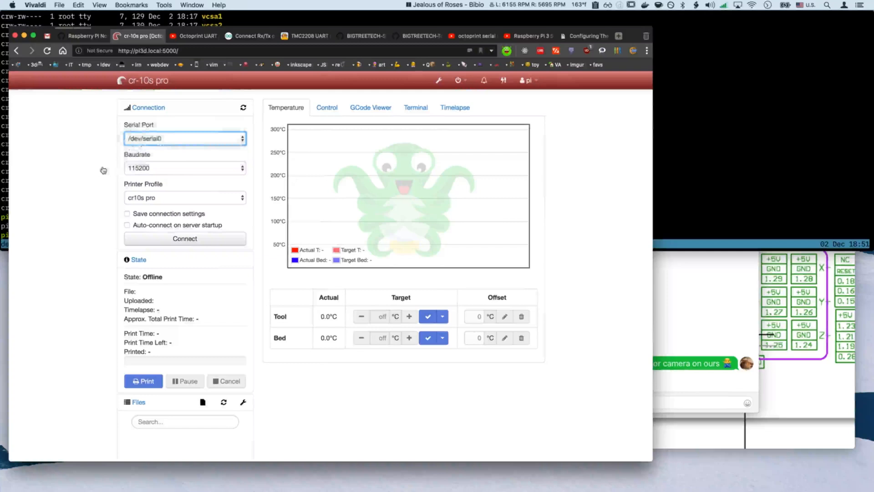
pyautogui.click(184, 168)
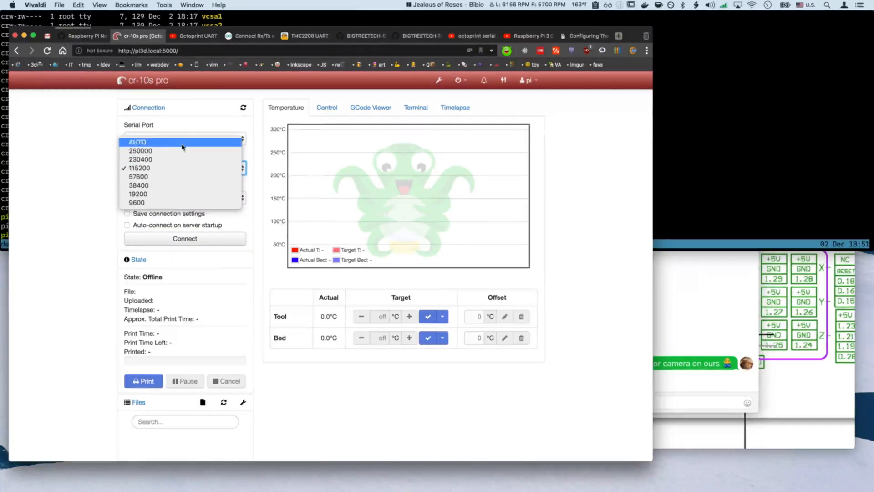
pyautogui.moveTo(185, 168)
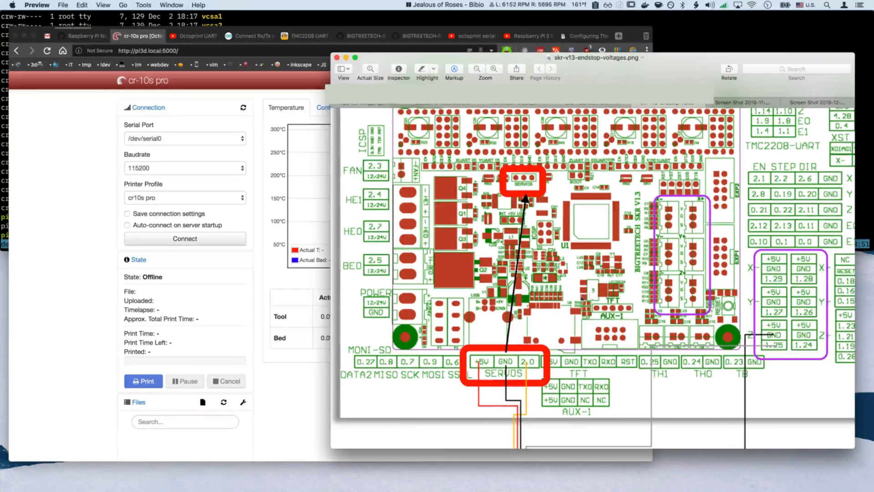
pyautogui.moveTo(577, 302)
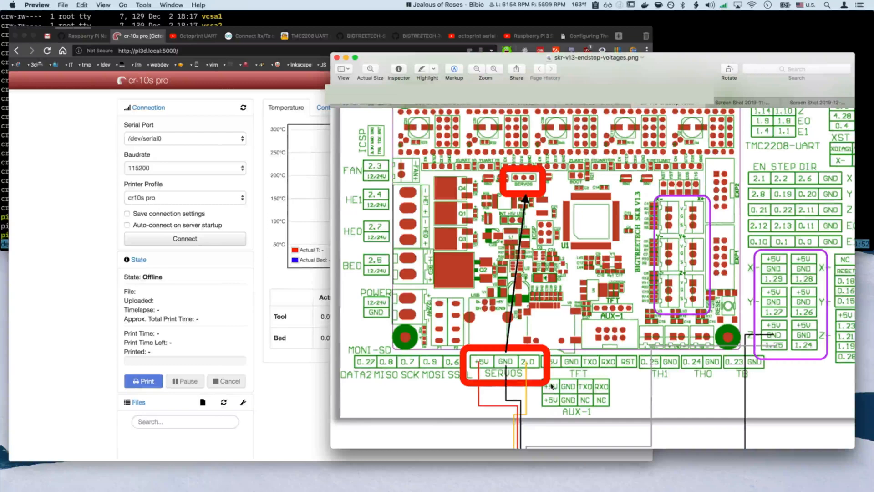
pyautogui.moveTo(632, 314)
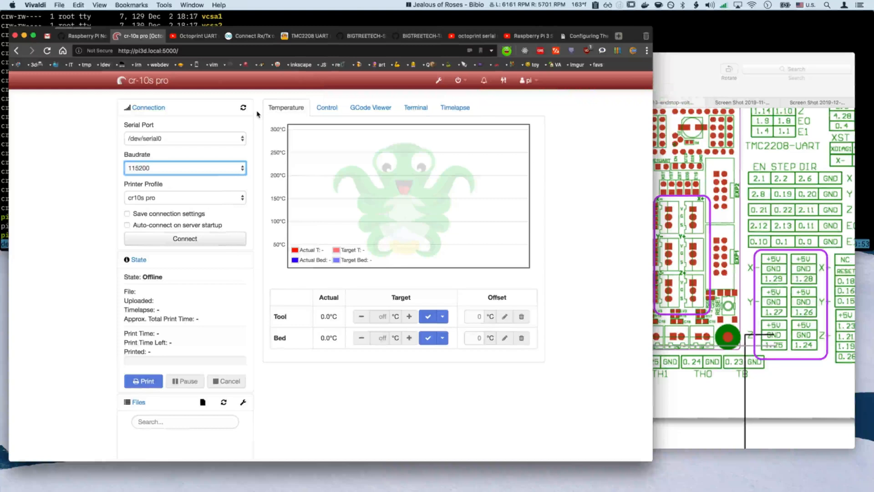
pyautogui.moveTo(415, 111)
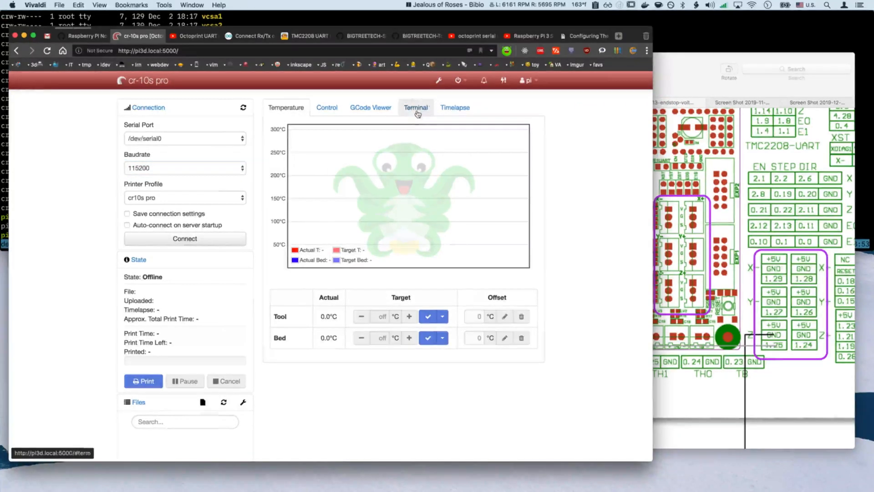
# Send M115 in OctoPrint's Terminal, clear output, and resend for Marlin bugfix-2.0.x details.
pyautogui.click(416, 108)
pyautogui.write('m115')
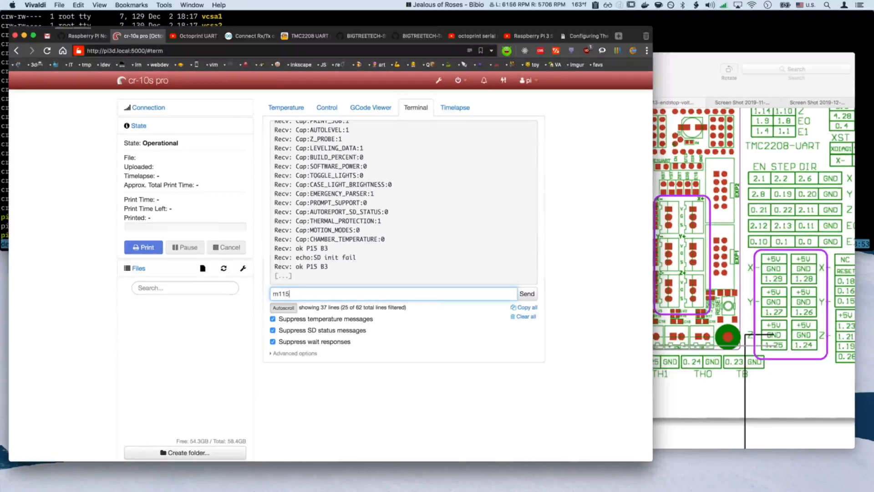
pyautogui.click(527, 294)
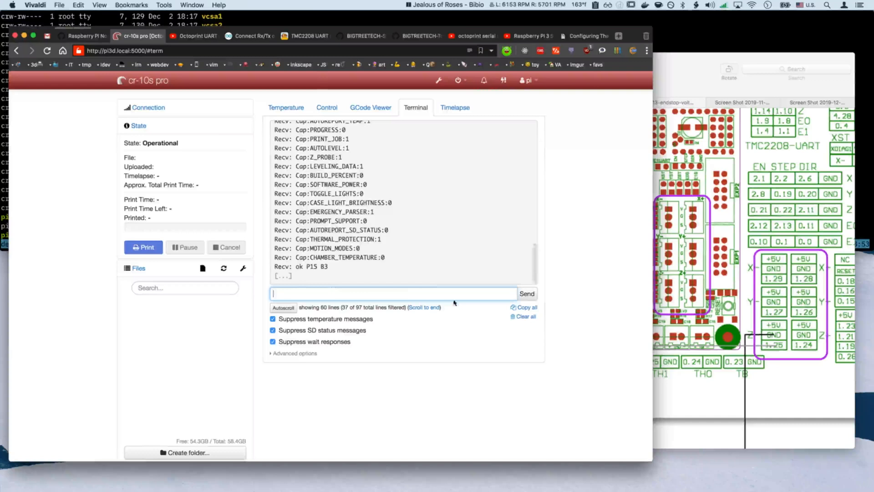
pyautogui.click(527, 316)
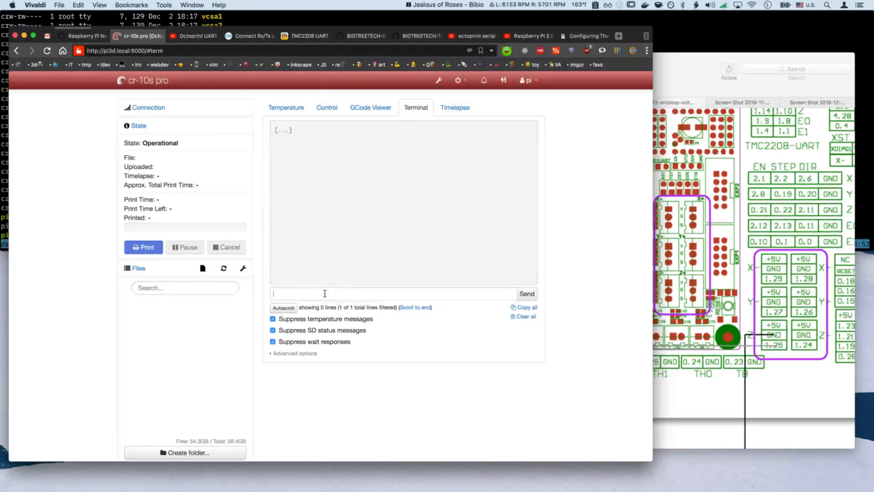
pyautogui.write('m11')
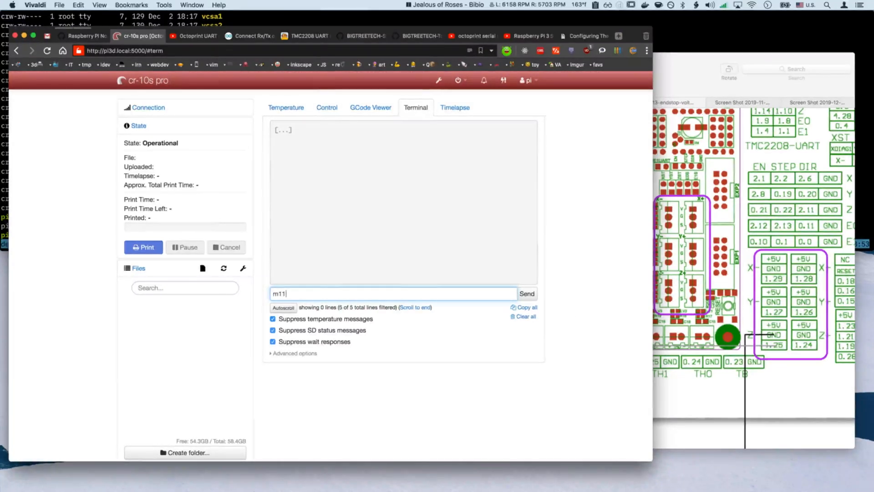
pyautogui.click(526, 294)
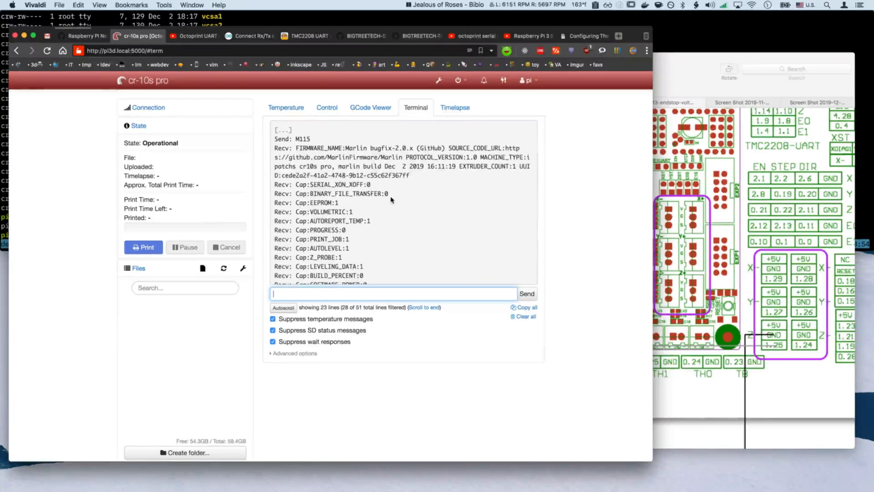
pyautogui.click(87, 36)
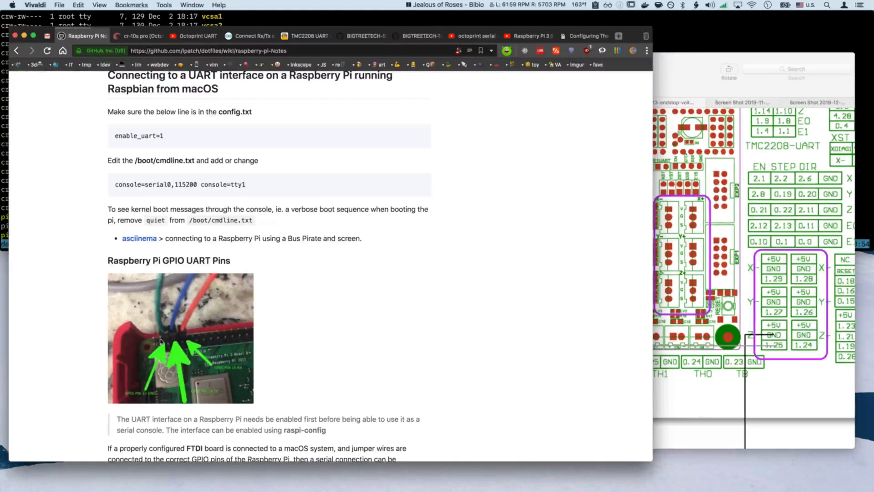
pyautogui.moveTo(155, 342)
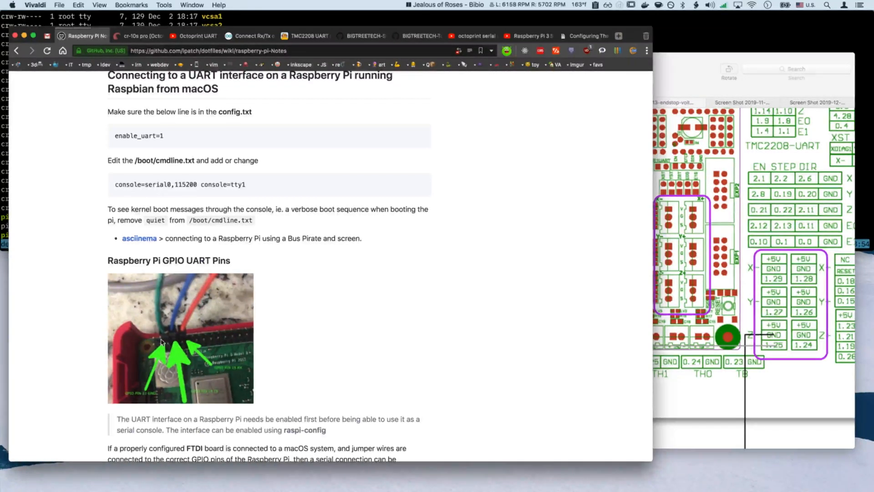
pyautogui.moveTo(180, 337)
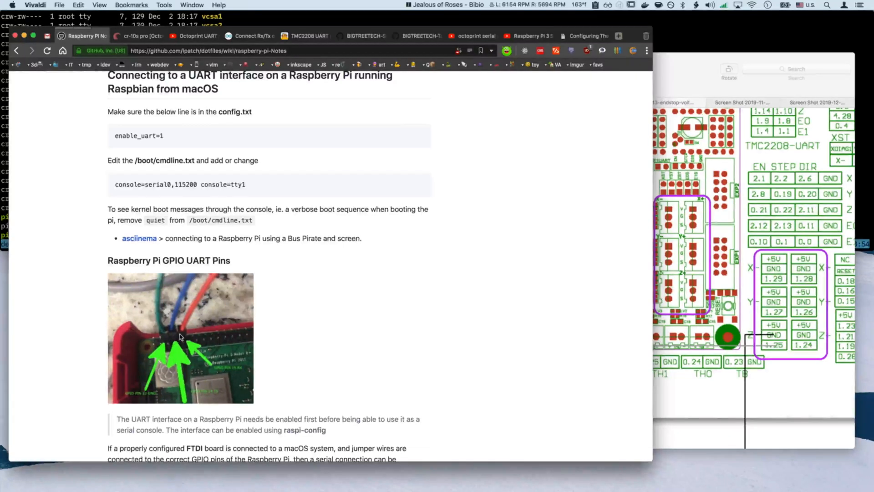
pyautogui.moveTo(165, 340)
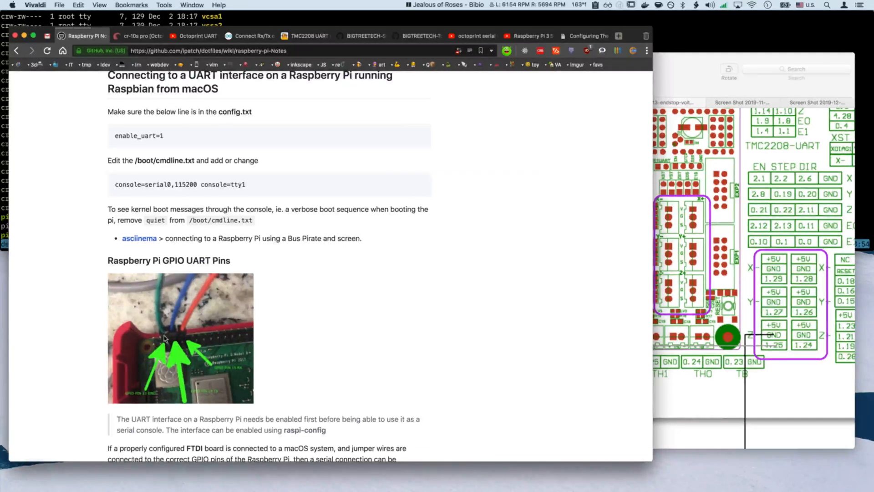
pyautogui.moveTo(186, 336)
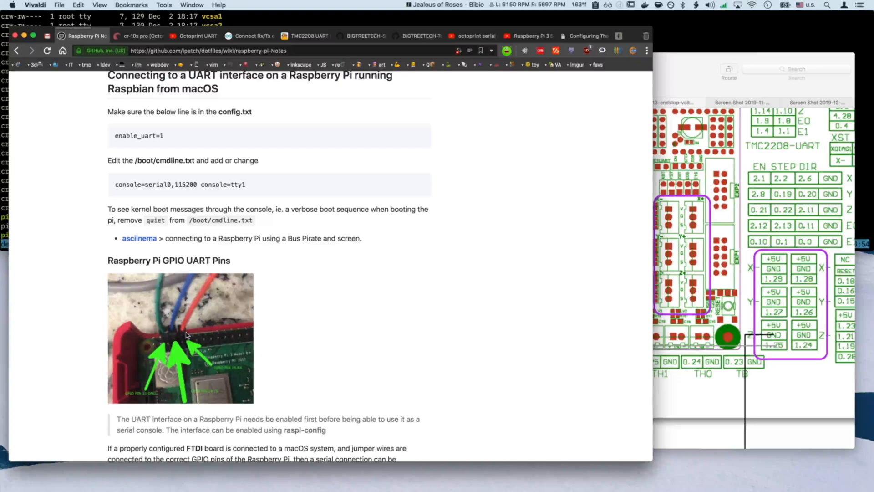
# Check the serial port swapping article, then return to OctoPrint and open Settings.
pyautogui.click(588, 36)
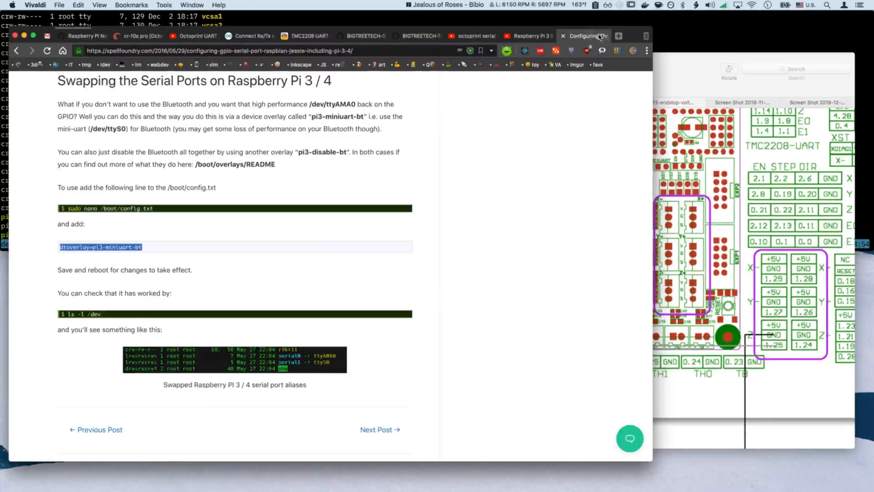
pyautogui.click(141, 35)
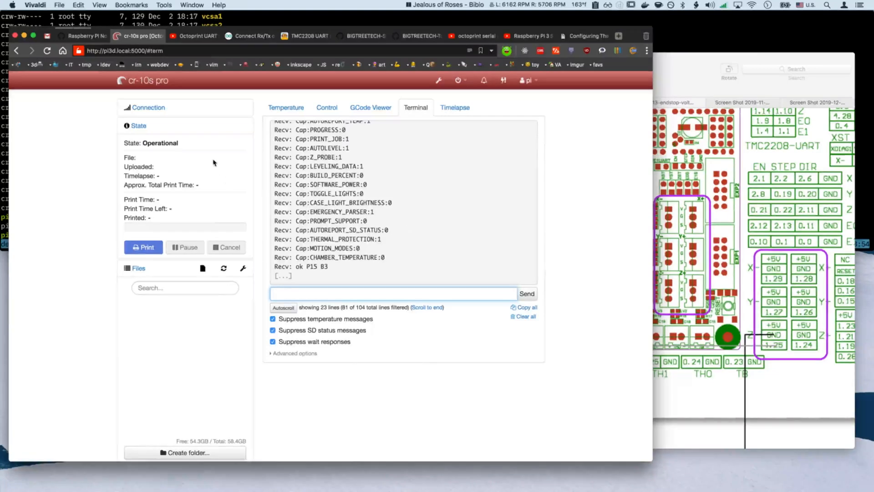
pyautogui.click(185, 238)
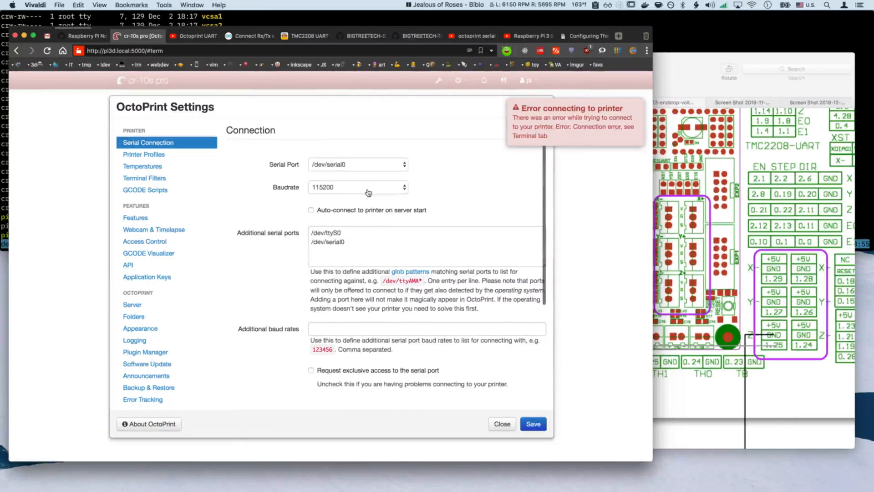
pyautogui.moveTo(364, 187)
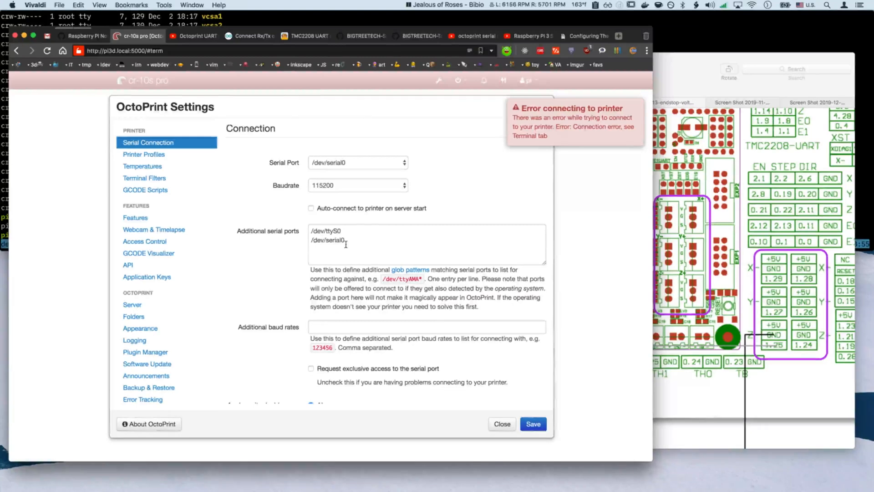
# Scroll through Serial Connection options listing /dev/ttyS0 and /dev/serial0, then close unsaved.
pyautogui.scroll(-3)
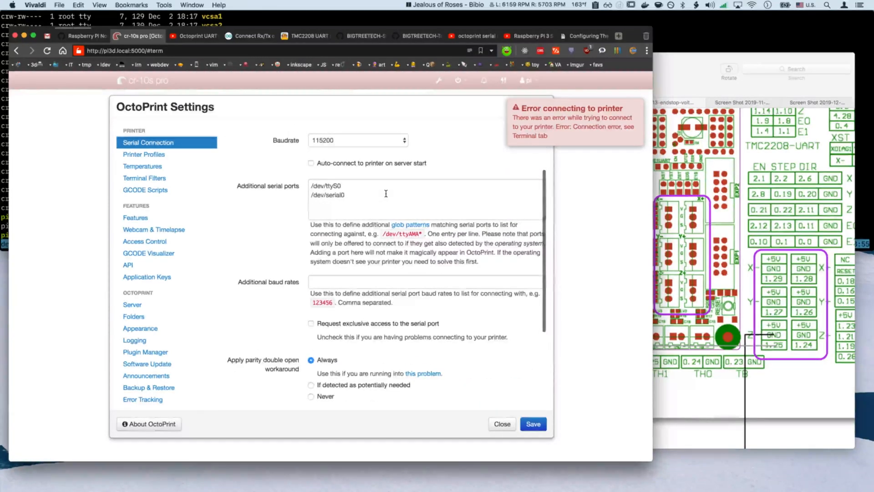
pyautogui.scroll(-3)
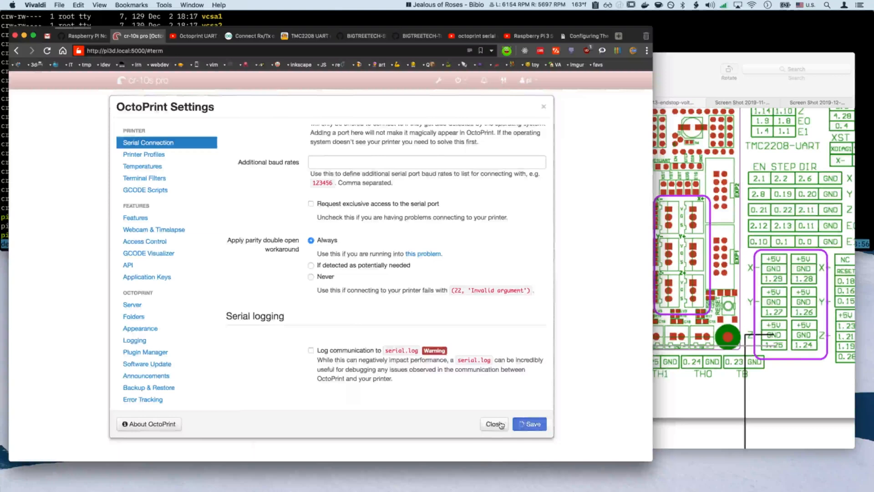
pyautogui.click(494, 424)
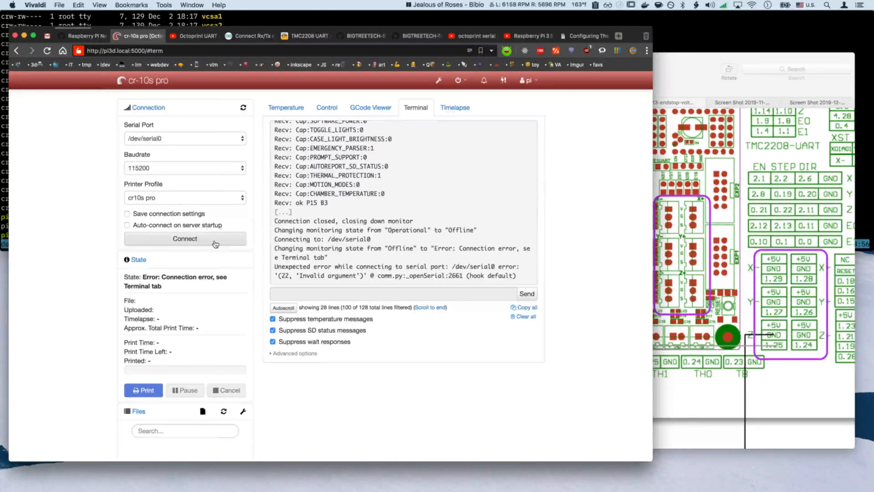
# Retry connecting to /dev/serial0, which fails with an Invalid argument error.
pyautogui.click(185, 239)
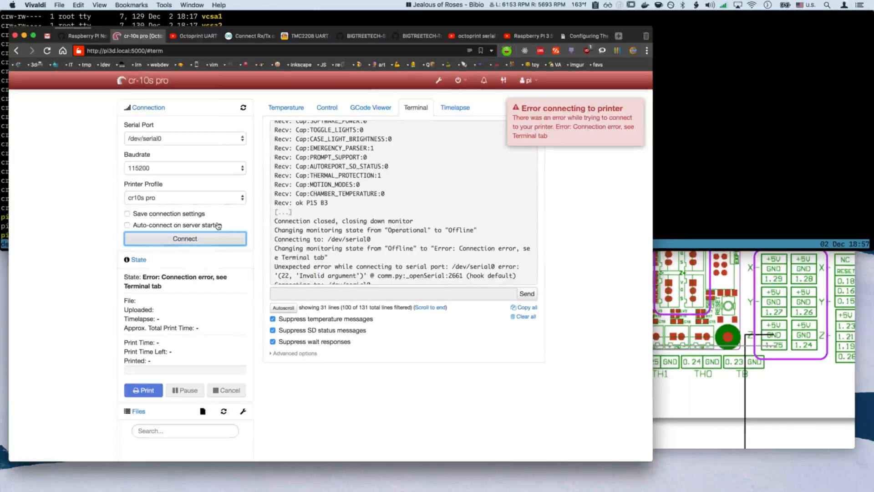
pyautogui.moveTo(202, 247)
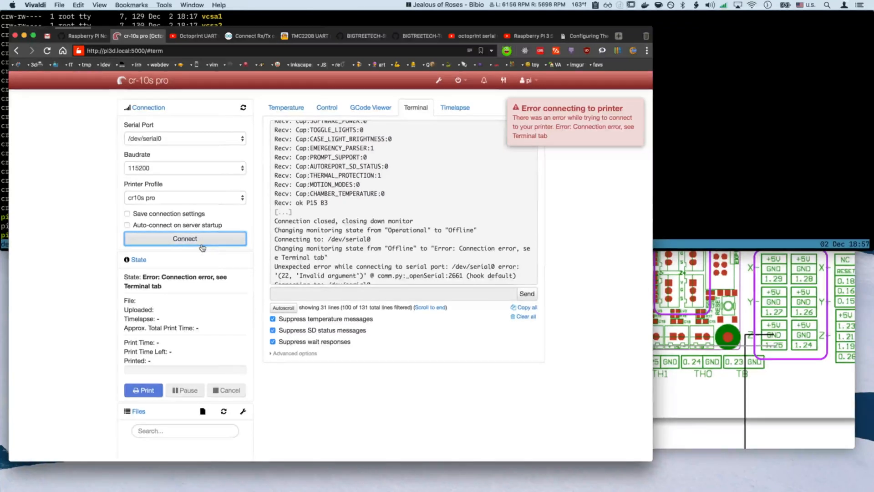